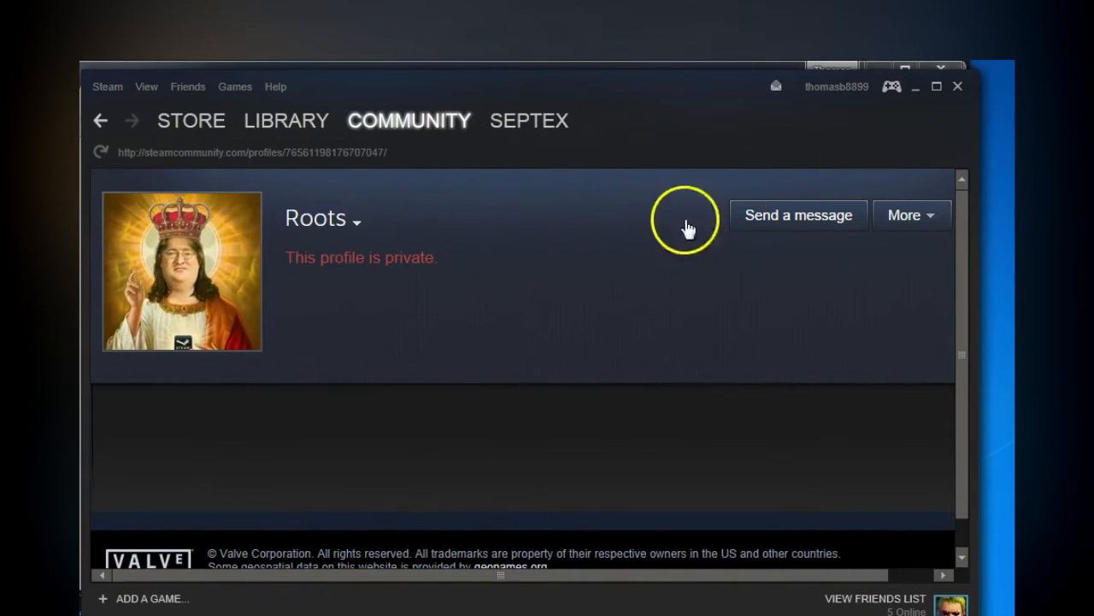
{"action": "mouse_move", "coordinate": [827, 253]}
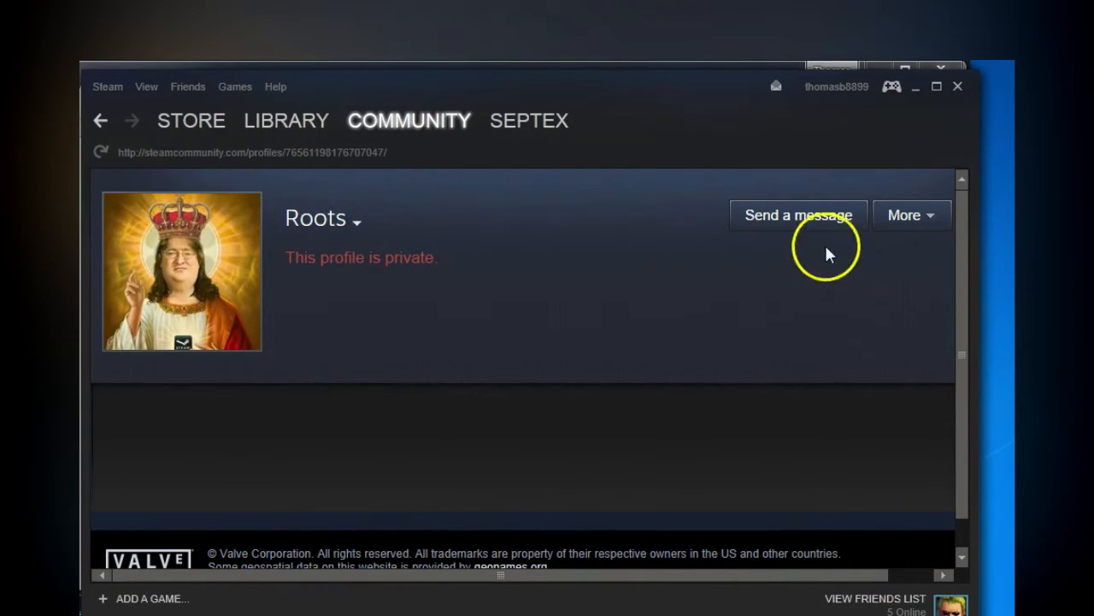
{"action": "mouse_move", "coordinate": [495, 345]}
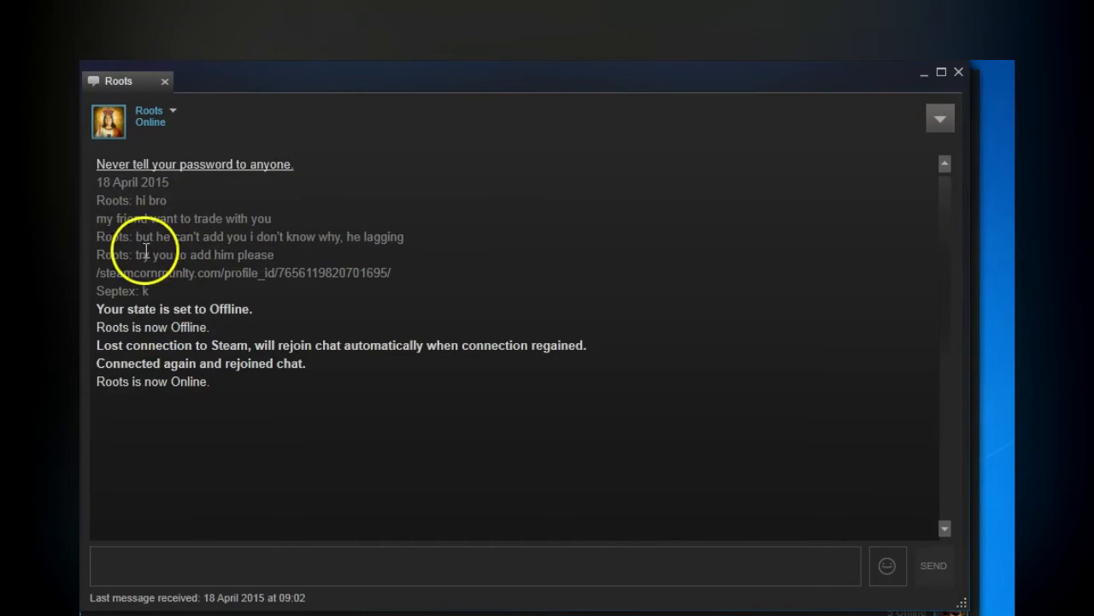
- Select the suspicious profile link in the friend's chat and launch it in the browser
{"action": "double_click", "coordinate": [116, 274]}
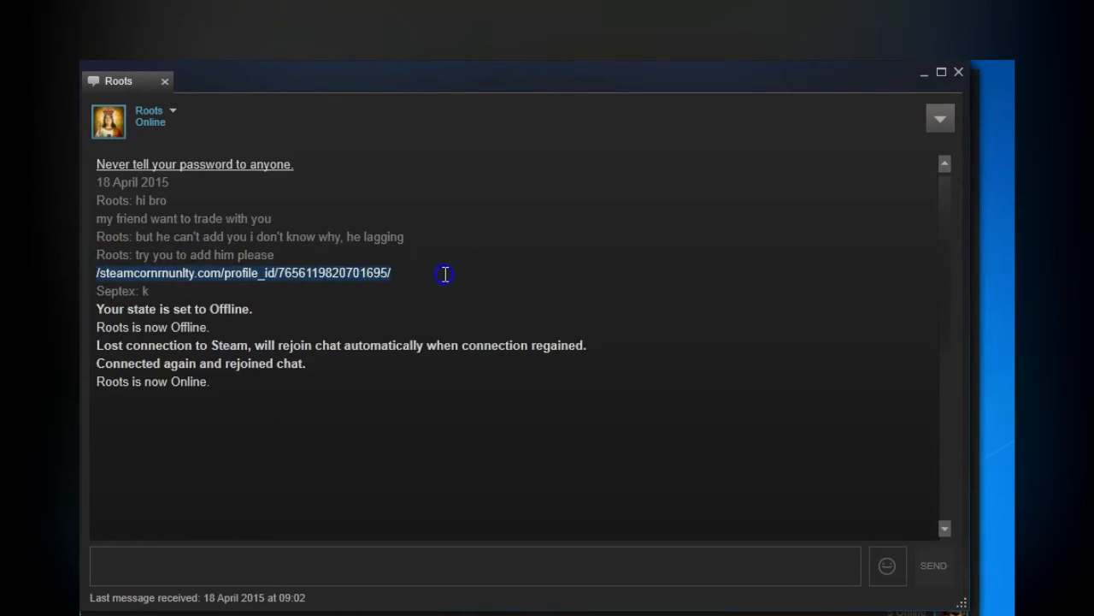
{"action": "left_click", "coordinate": [243, 274]}
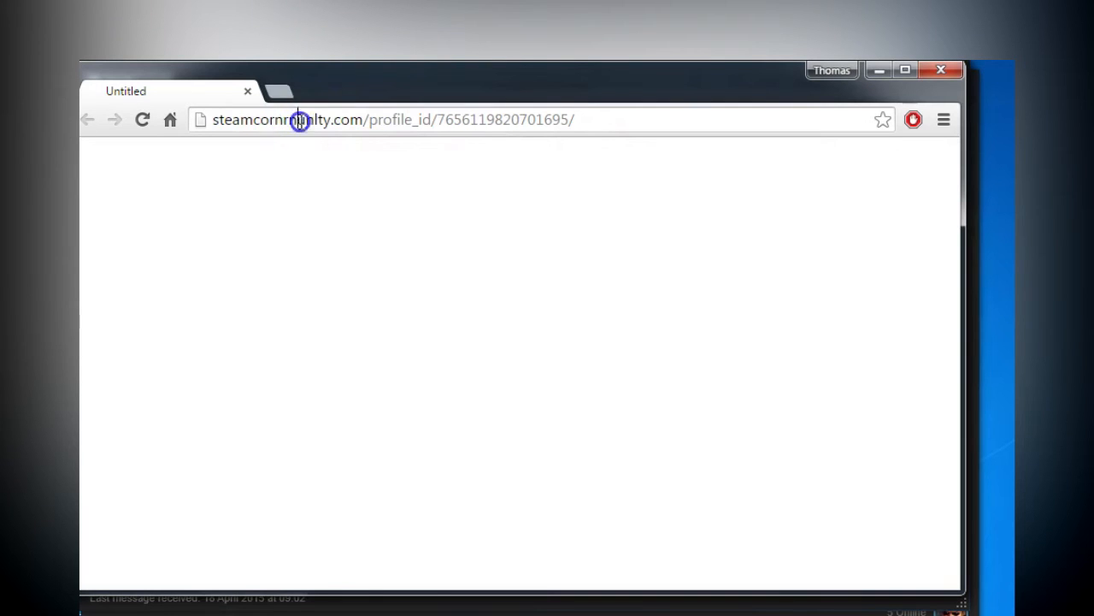
{"action": "mouse_move", "coordinate": [545, 98]}
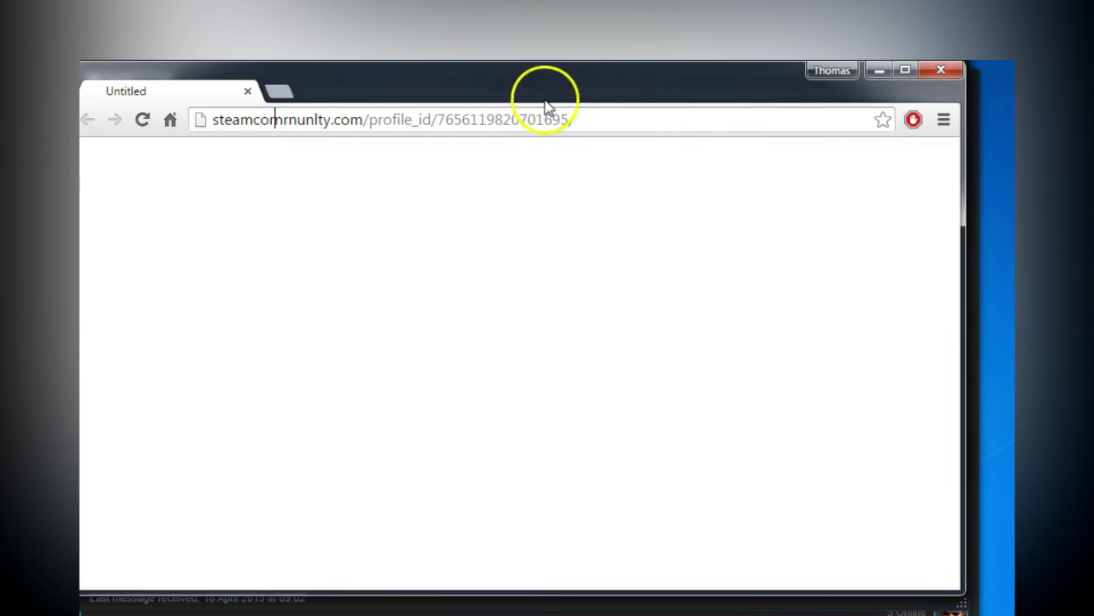
- Inspect the misspelled steamcornrnunlty.com address in Chrome's address bar
{"action": "left_click", "coordinate": [571, 120]}
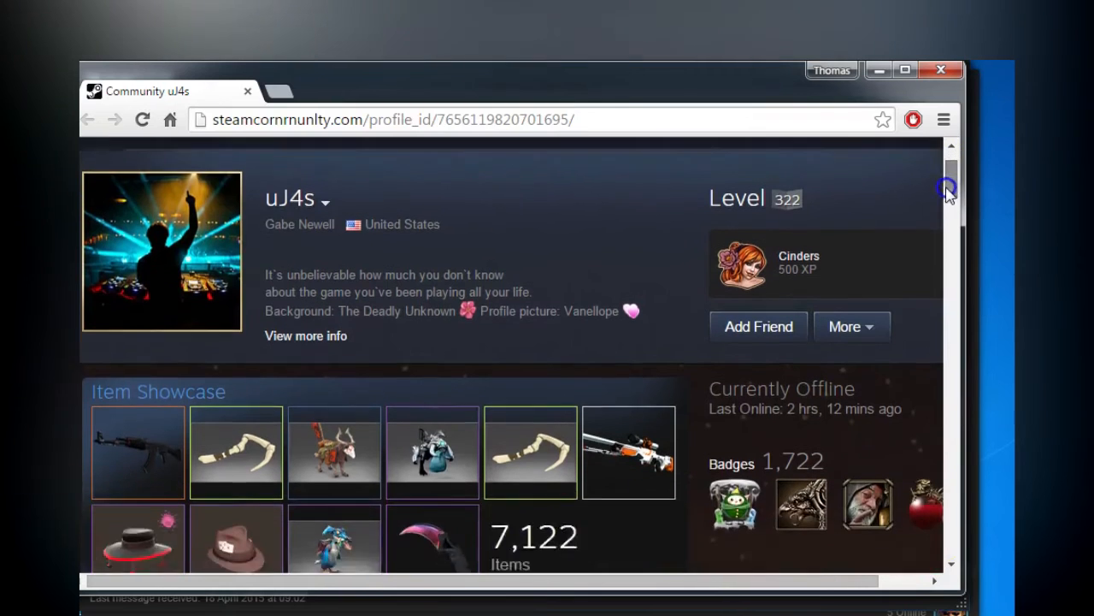
- Scroll down through the fake high-level Steam profile page and its item showcase
{"action": "scroll", "scroll_direction": "down", "scroll_amount": 3}
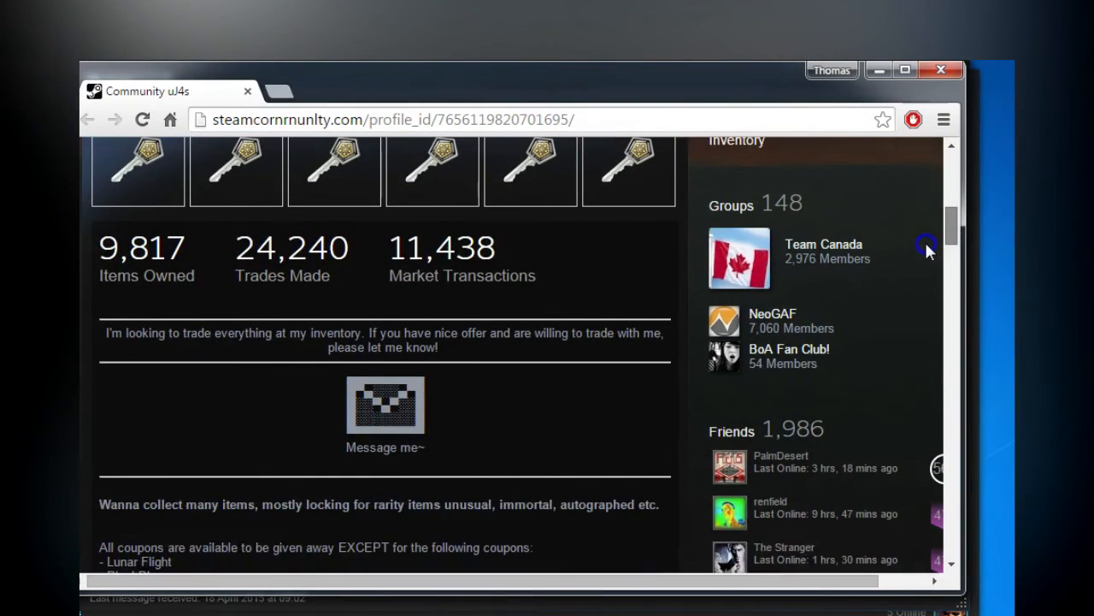
{"action": "scroll", "scroll_direction": "down", "scroll_amount": 3}
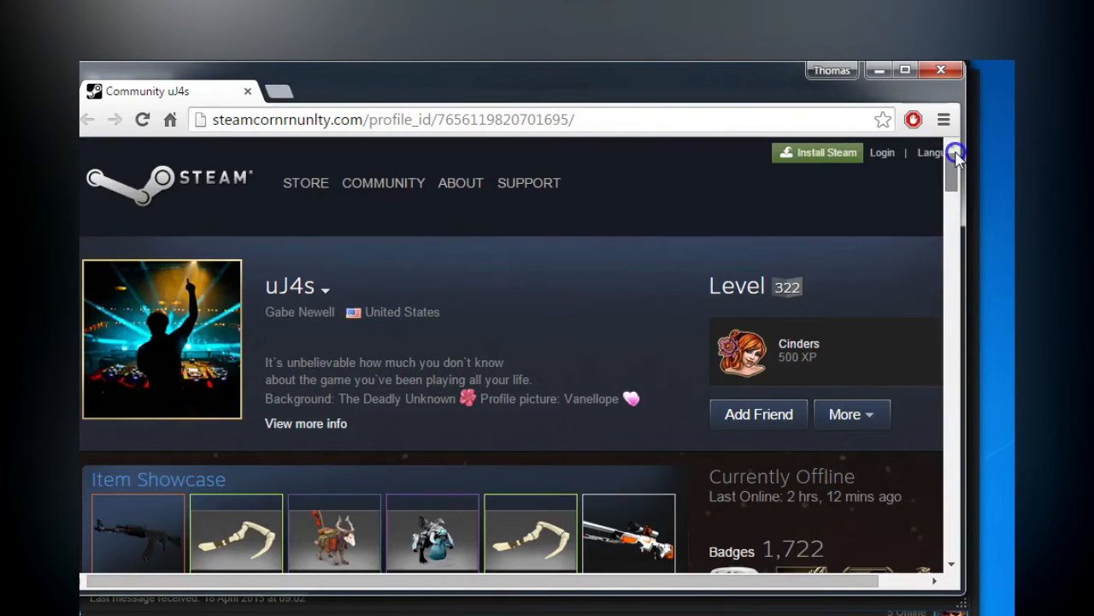
{"action": "scroll", "scroll_direction": "down", "scroll_amount": 3}
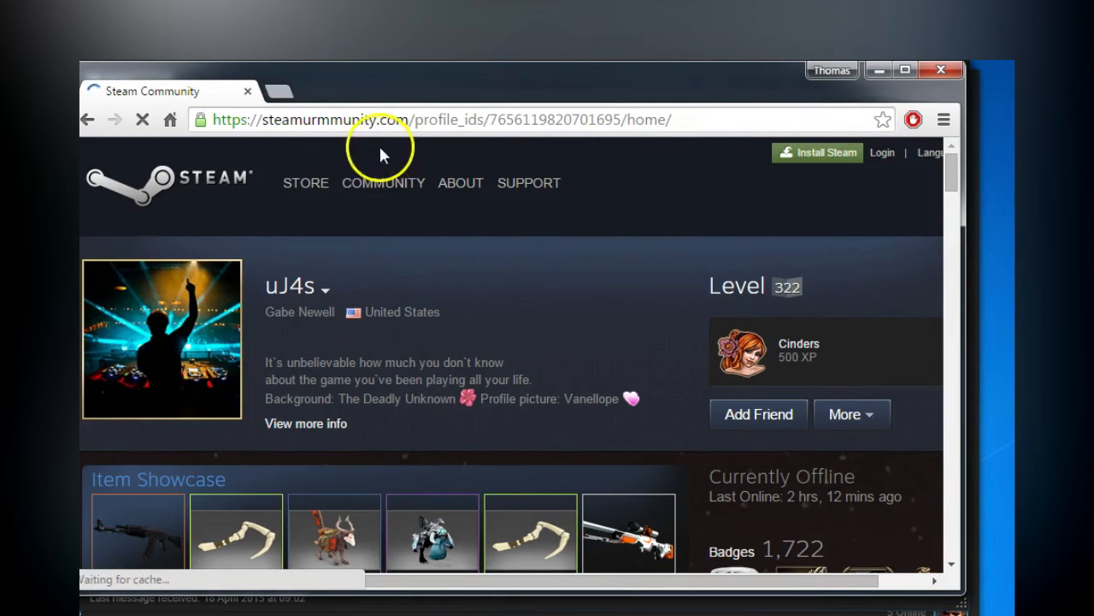
- Follow the redirect to the fake sign-in page and highlight the misspelled steamurmmunity.com domain
{"action": "left_click", "coordinate": [675, 120]}
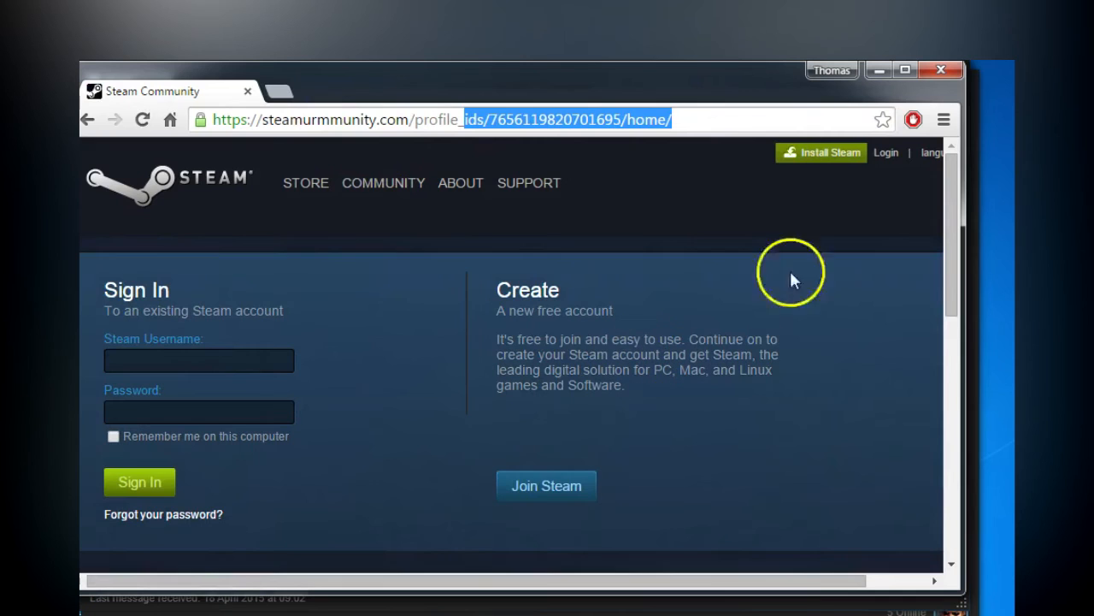
{"action": "scroll", "scroll_direction": "down", "scroll_amount": 3}
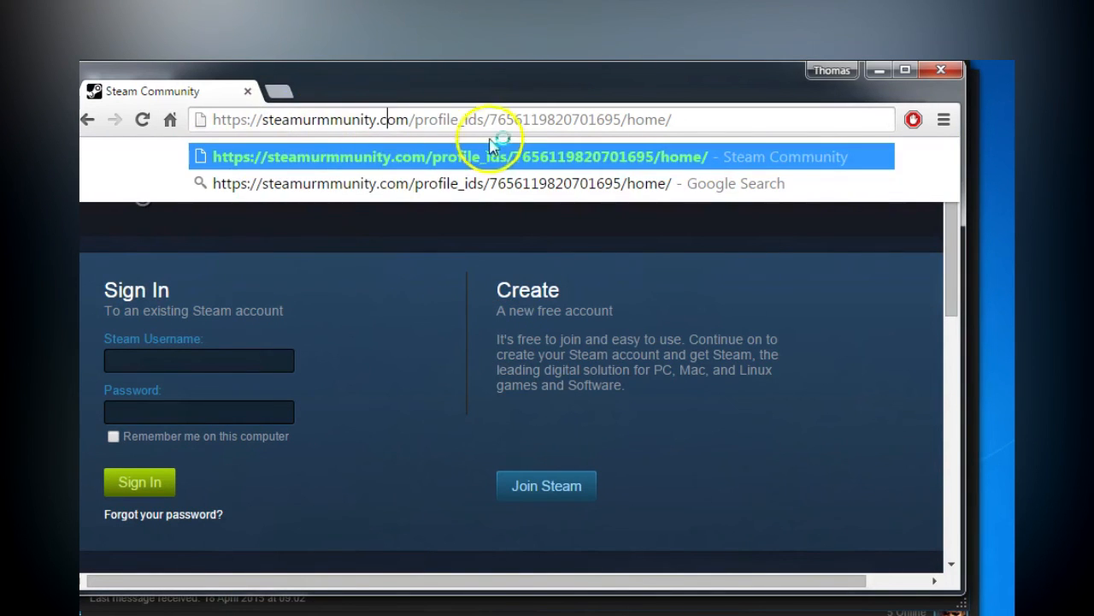
{"action": "double_click", "coordinate": [333, 119]}
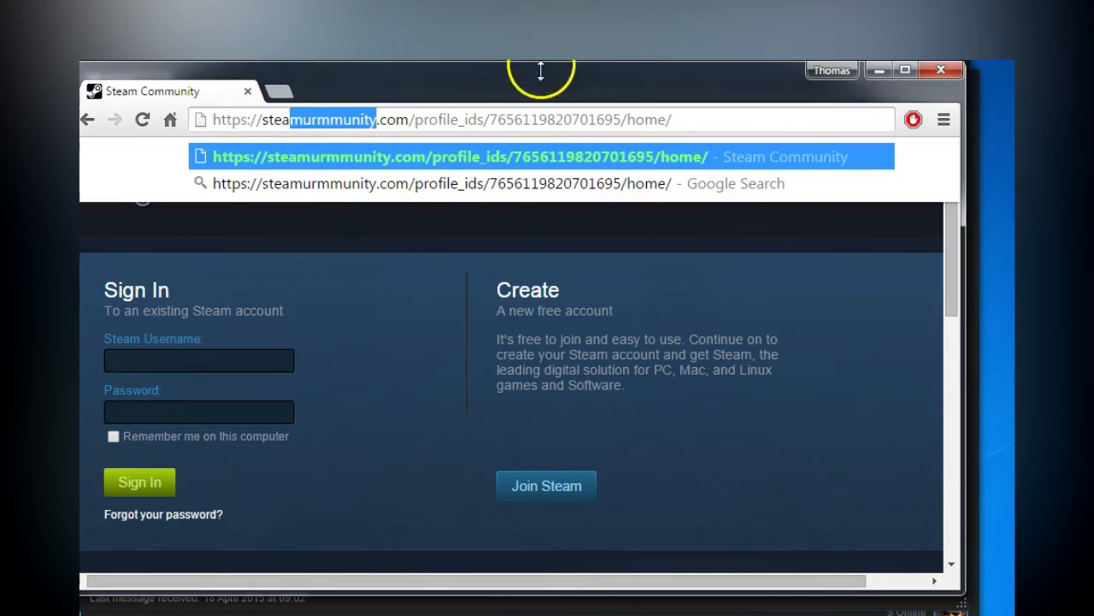